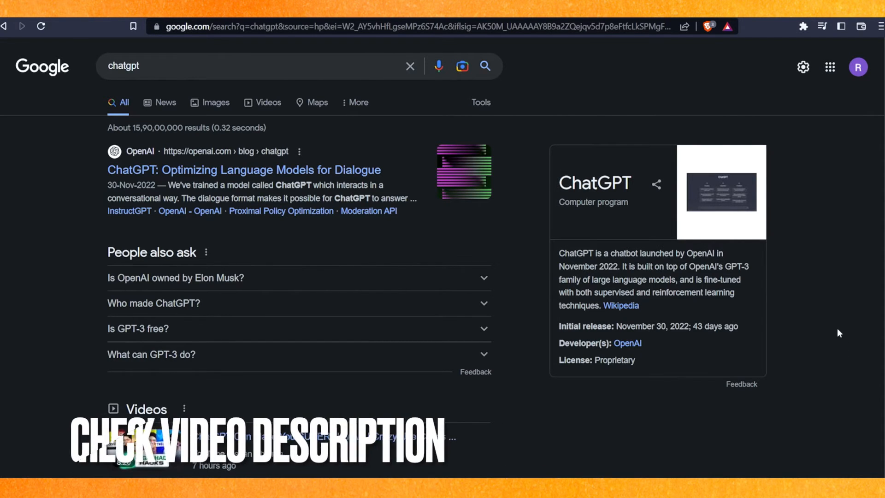
Open the OpenAI ChatGPT result, then the Clear browsing data dialog in Privacy and security
left_click(244, 170)
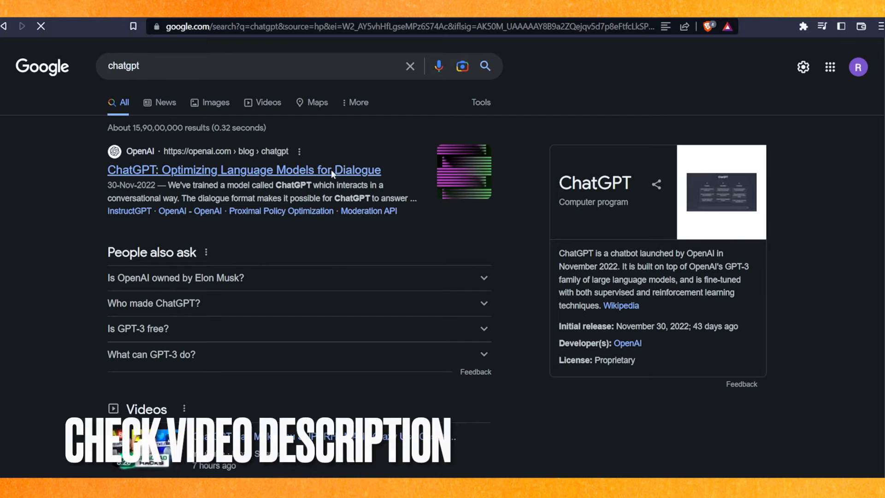
left_click(244, 170)
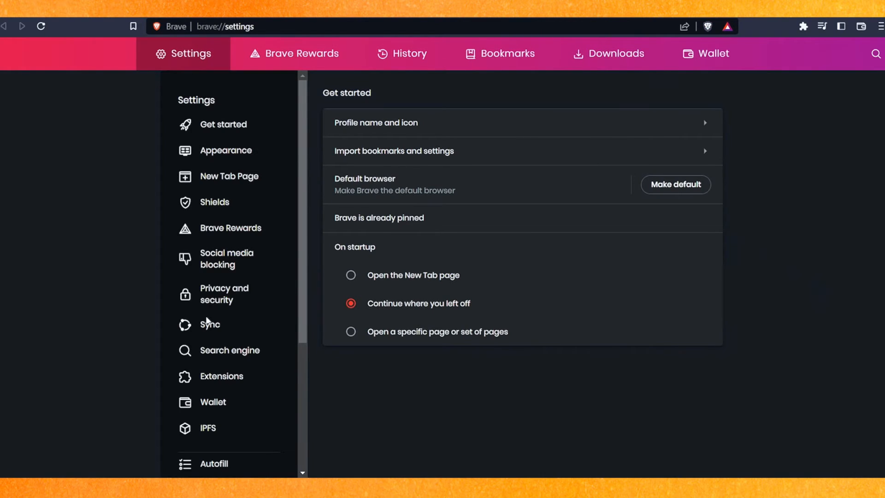
left_click(224, 294)
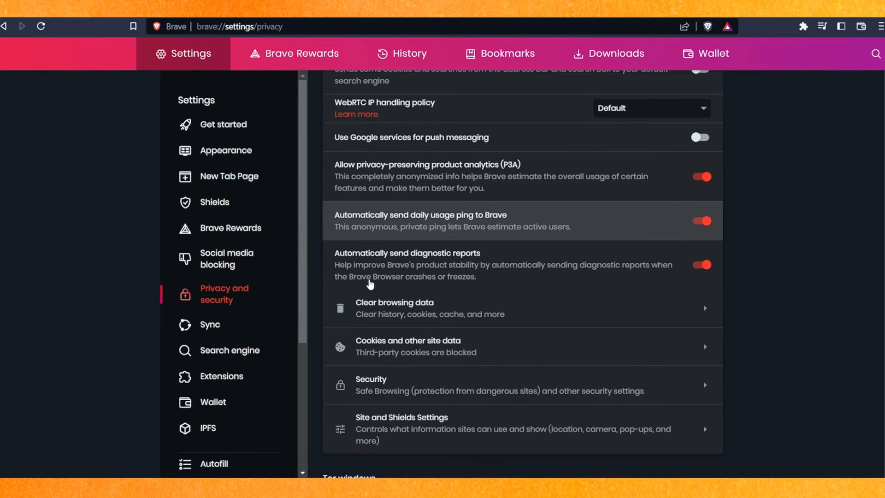
left_click(394, 308)
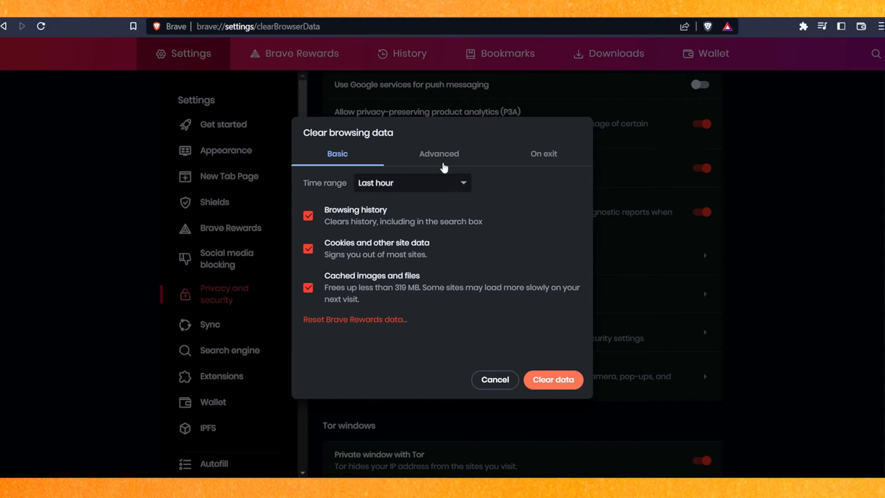
left_click(438, 153)
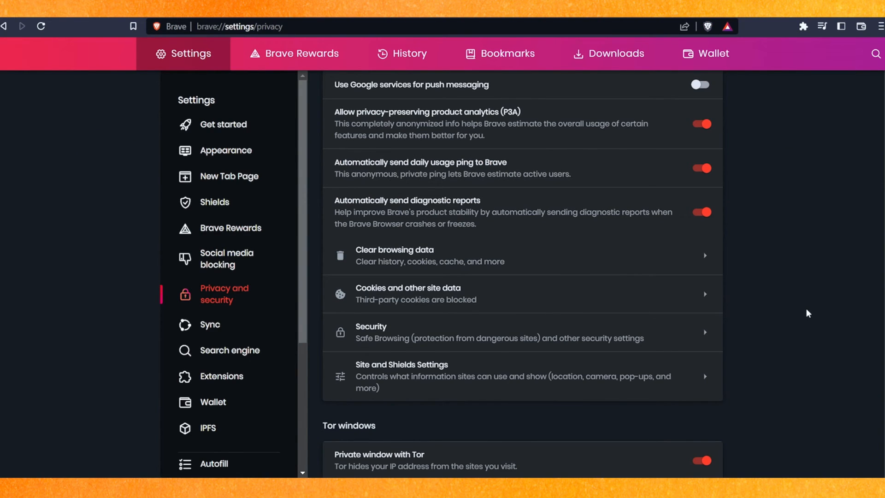
mouse_move(858, 262)
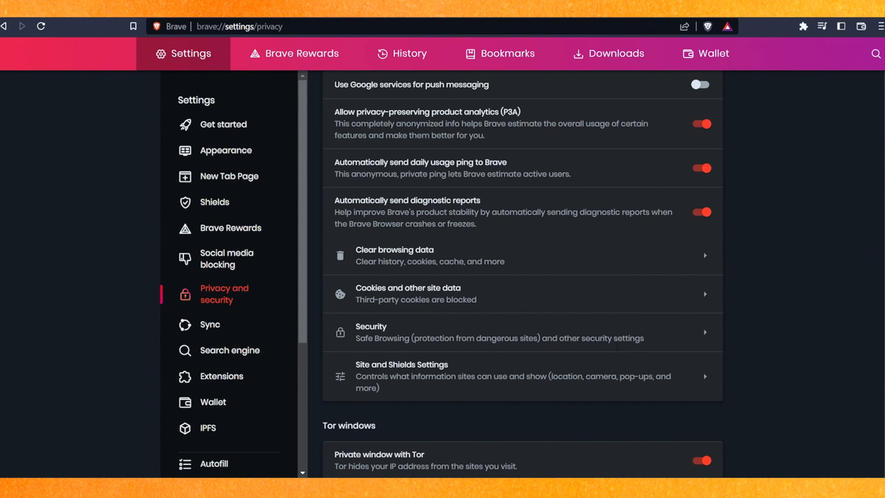
mouse_move(849, 247)
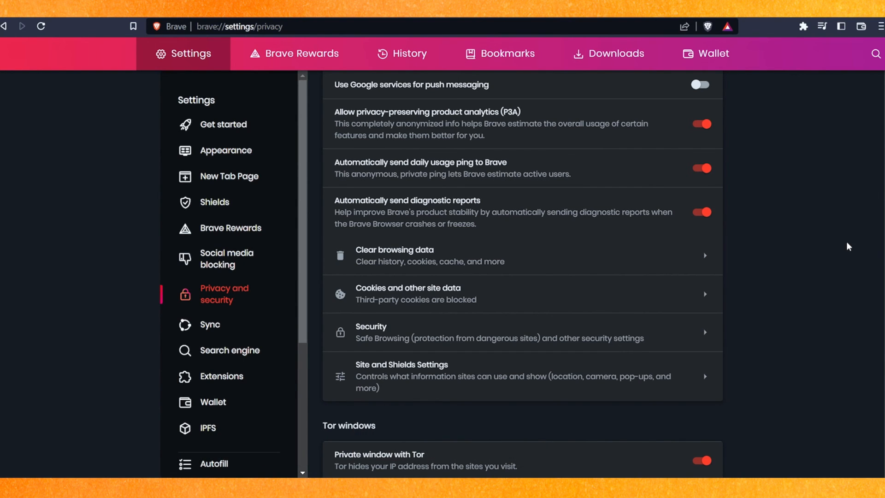